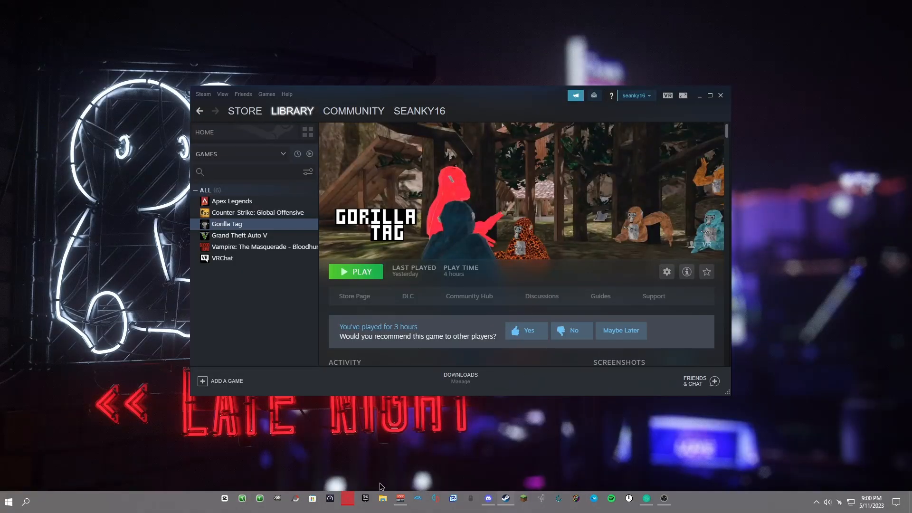
mouse_move(444, 430)
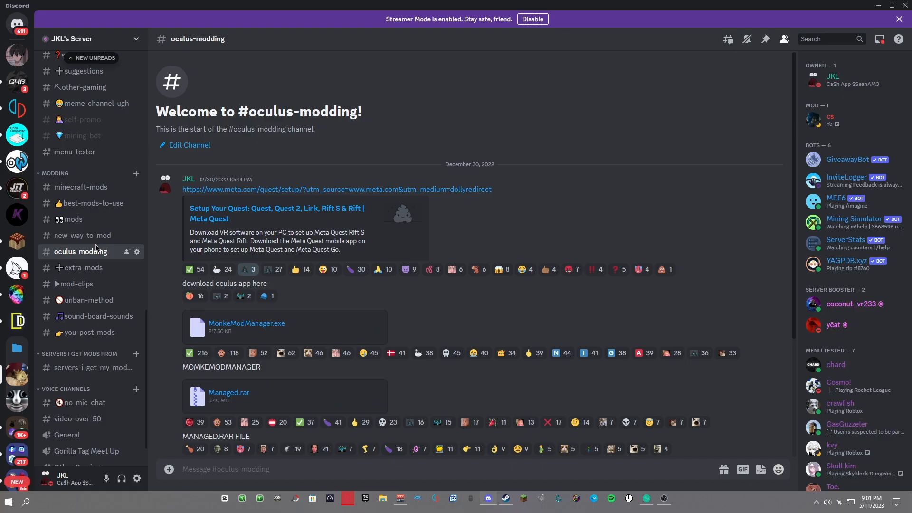
mouse_move(107, 260)
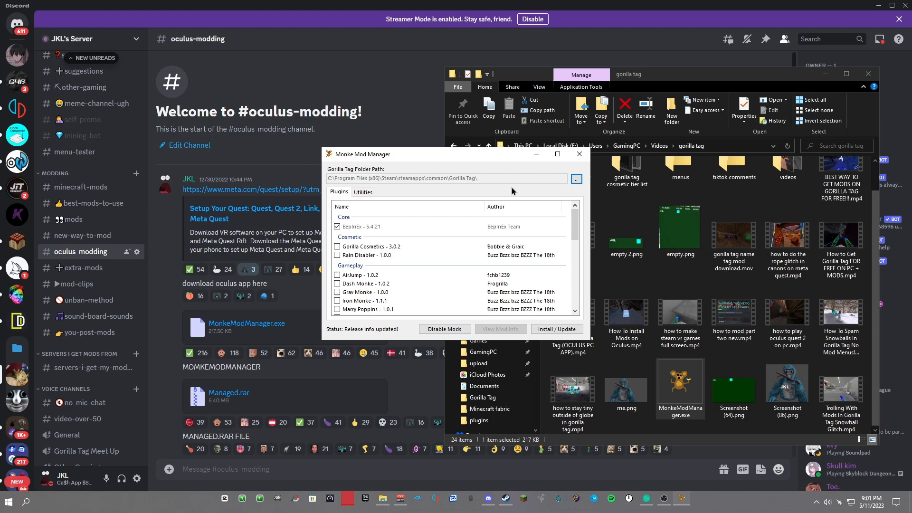
mouse_move(486, 209)
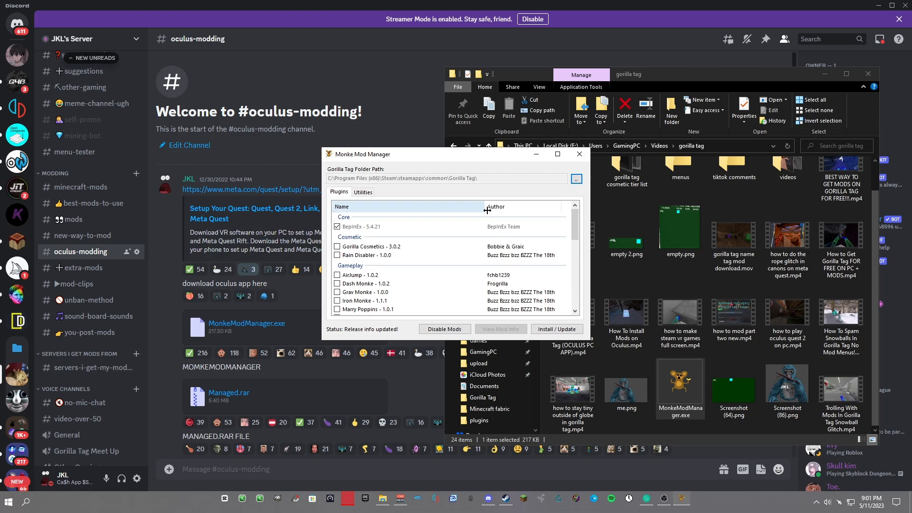
- Browse for the Gorilla Tag install folder, then bring the Steam library forward
left_click(575, 178)
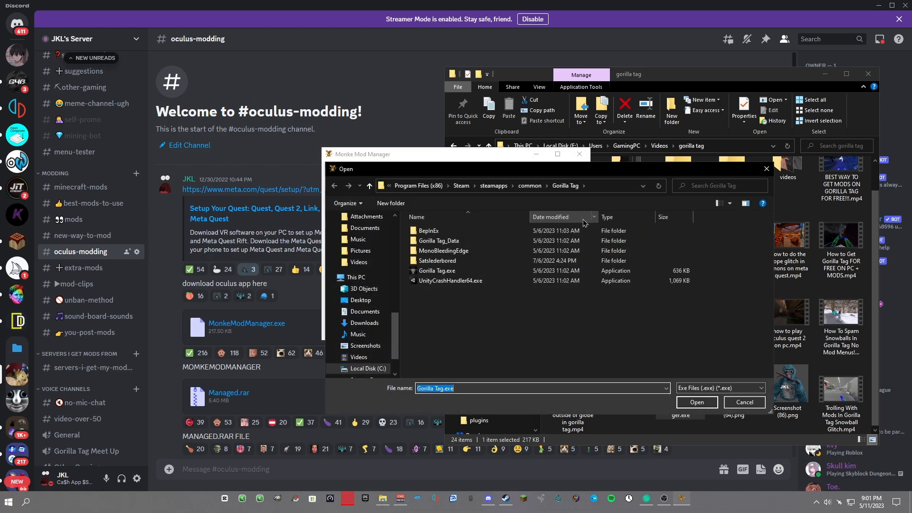
left_click(503, 499)
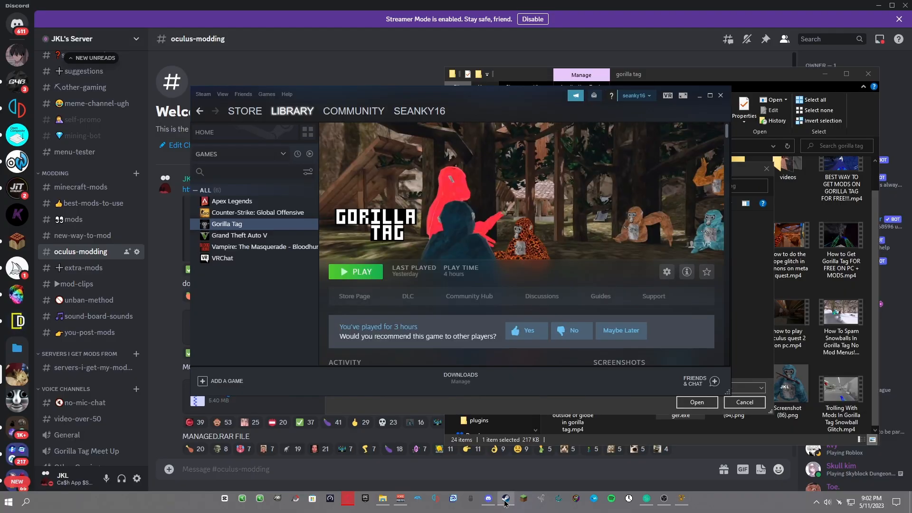
- Browse Gorilla Tag's local files from its Manage menu in the Steam library
right_click(227, 224)
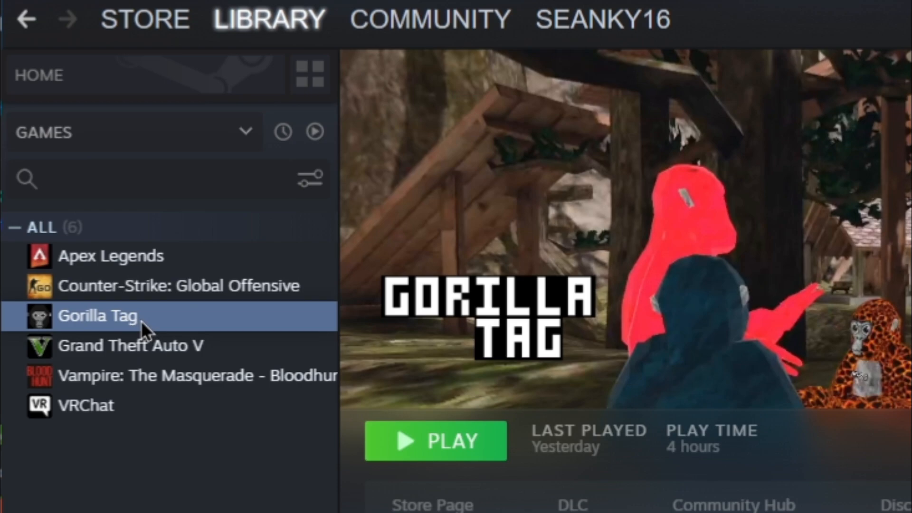
right_click(98, 316)
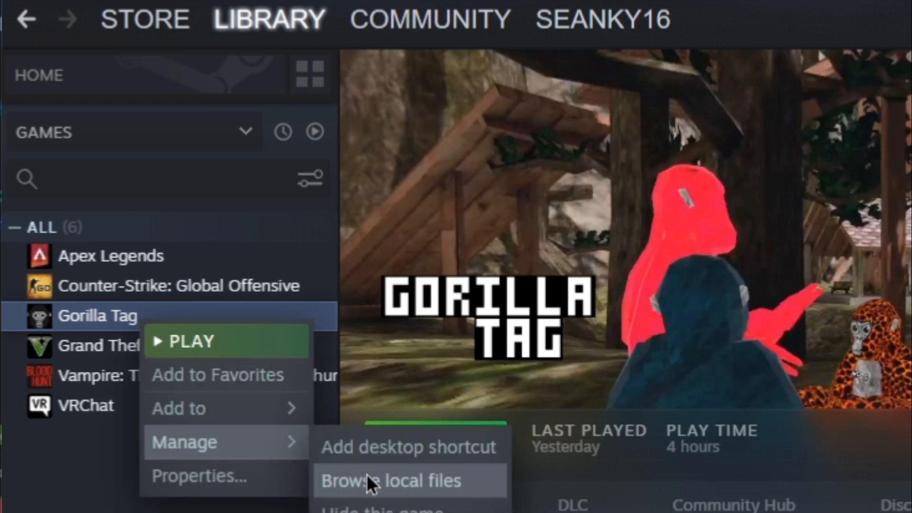
left_click(390, 480)
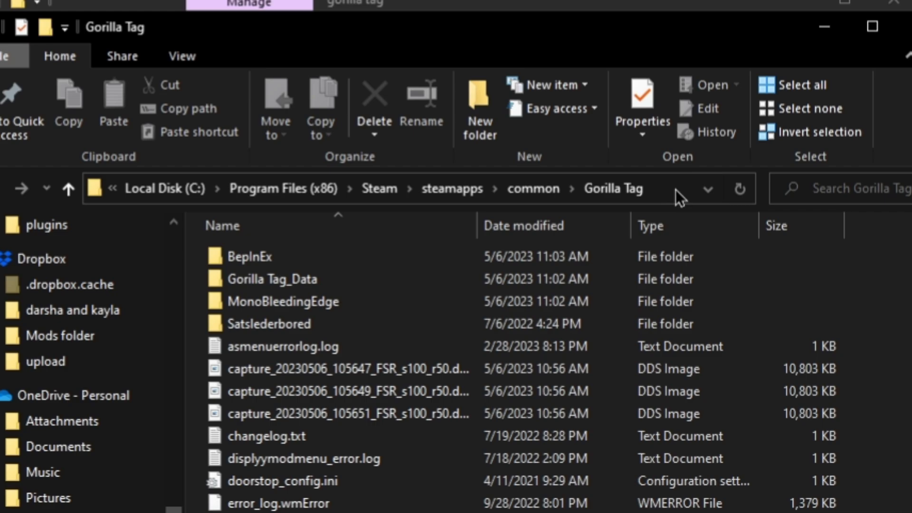
- Select the Gorilla Tag install folder's full path in the File Explorer address bar
left_click(372, 188)
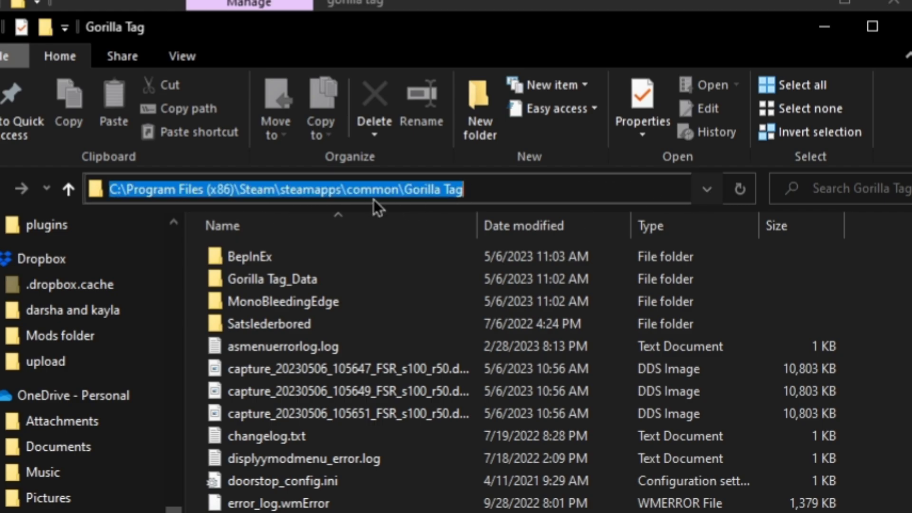
mouse_move(361, 193)
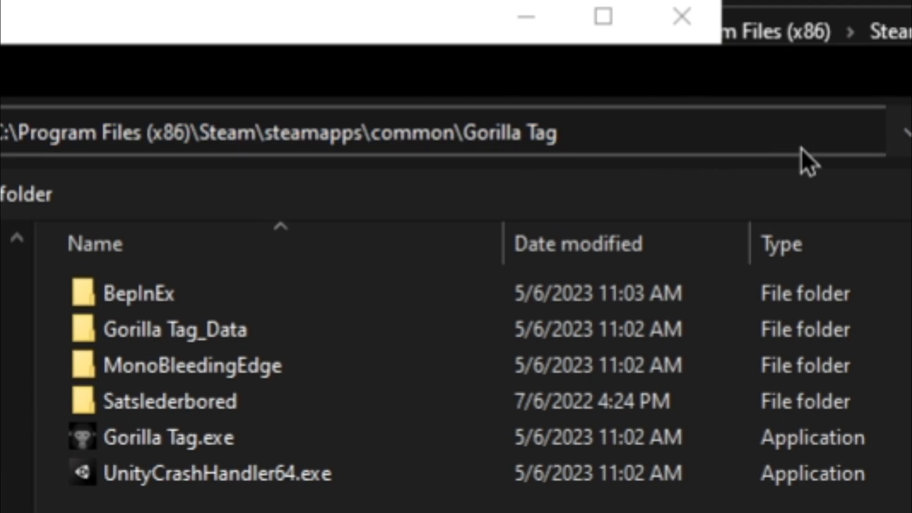
- Confirm Gorilla Tag.exe so the mod manager uses the Steam install folder
left_click(279, 133)
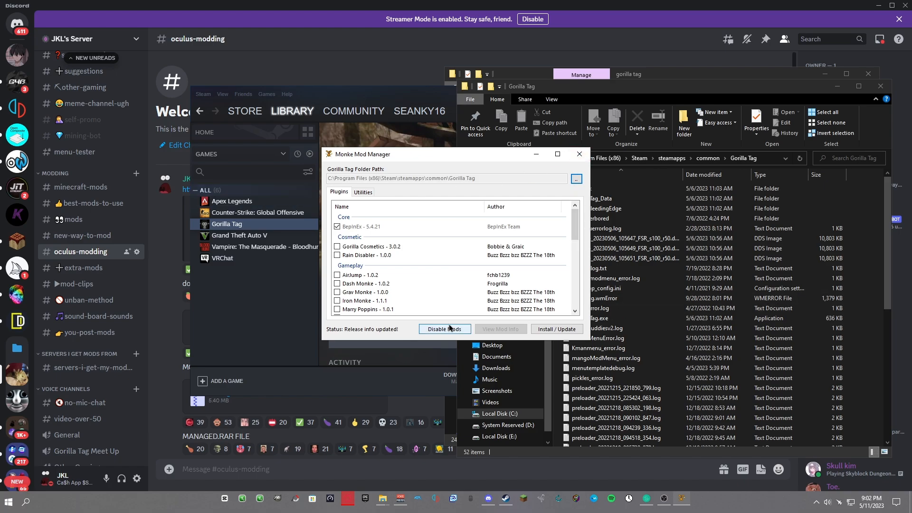
mouse_move(562, 324)
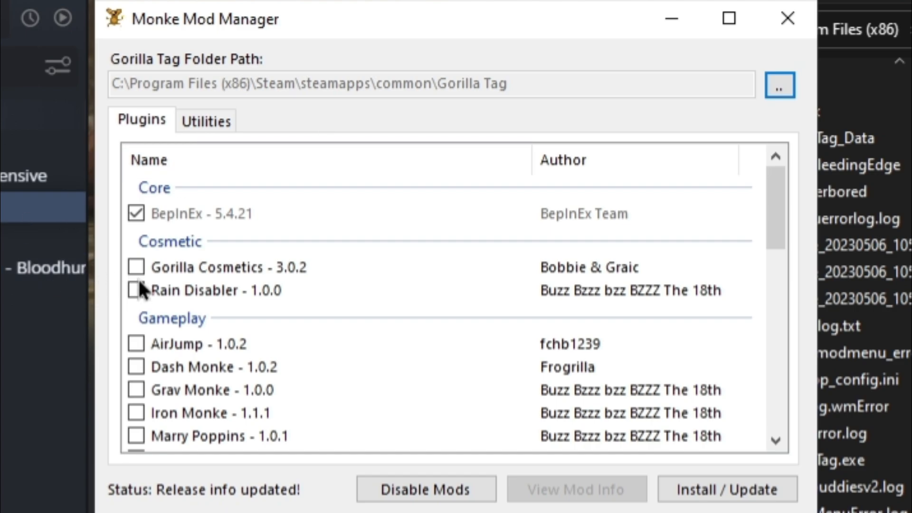
- Add the TMPLoader library and start Install / Update for the chosen mods
scroll("down", 3)
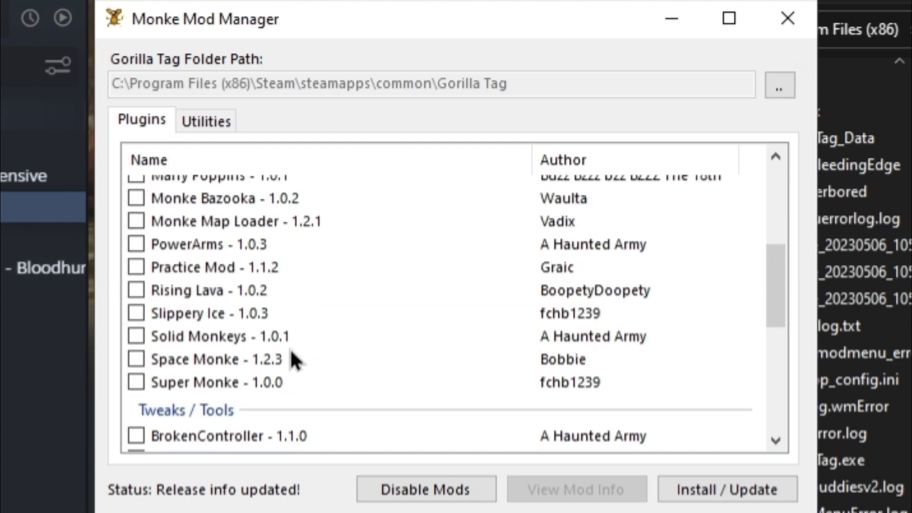
scroll("down", 3)
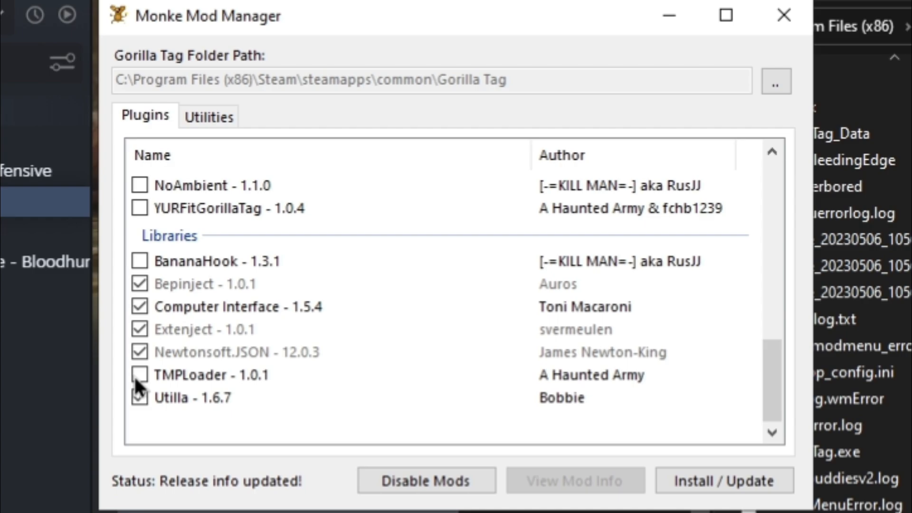
left_click(138, 375)
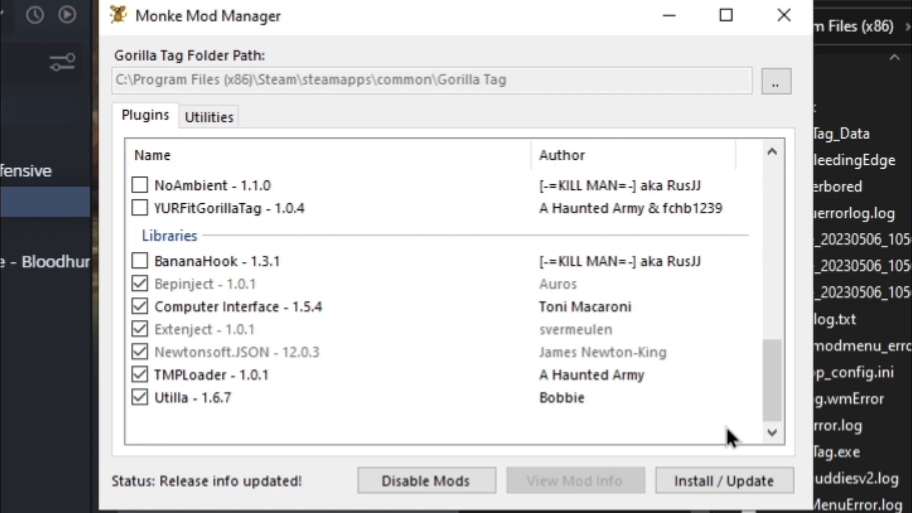
left_click(723, 480)
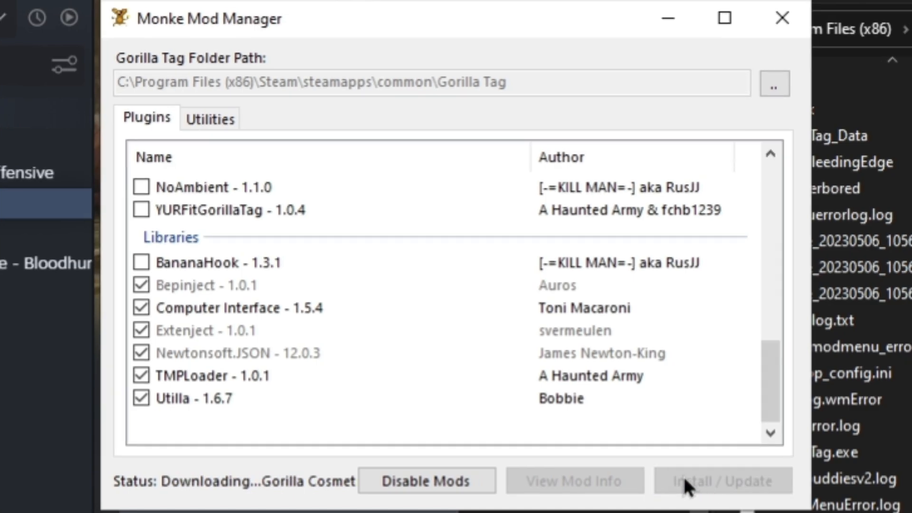
left_click(722, 481)
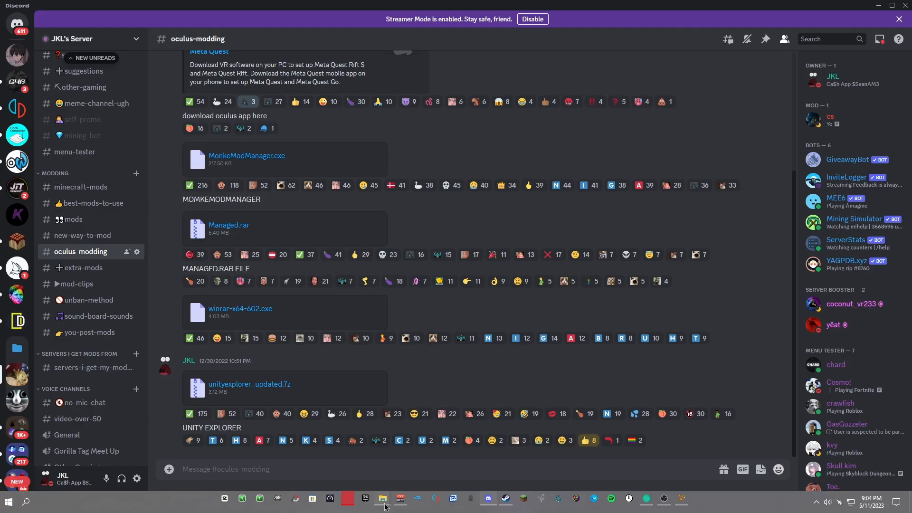
- Bring the gorilla mods folder forward and open the unityexplorer updated.7z archive
left_click(381, 499)
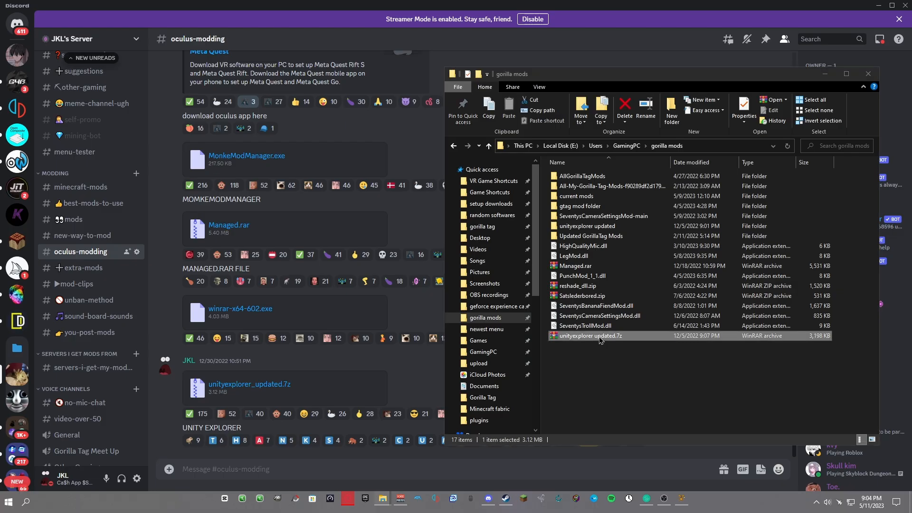
double_click(589, 335)
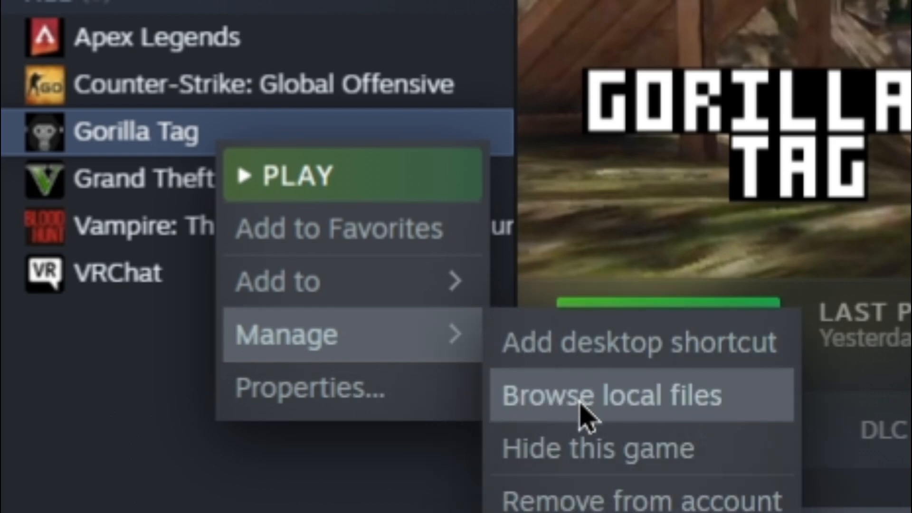
- Browse Gorilla Tag's local files and go into the BepInEx folder
left_click(602, 394)
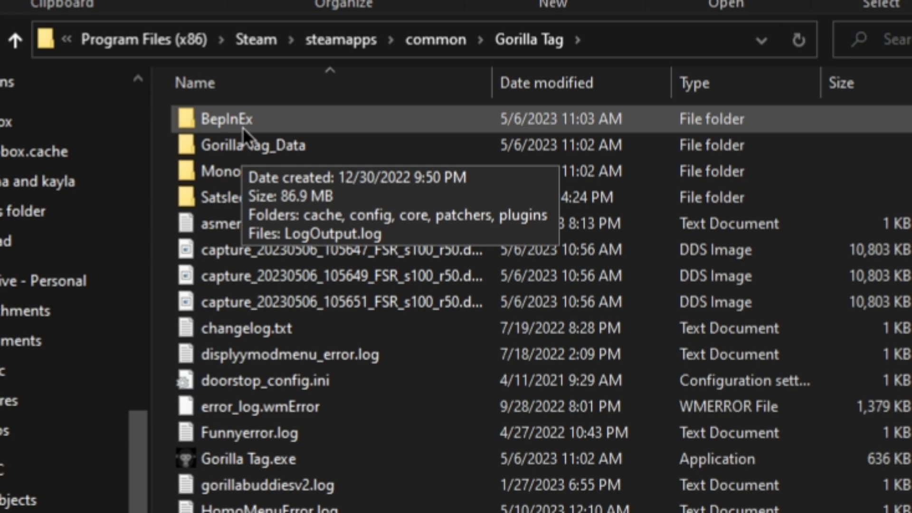
double_click(227, 119)
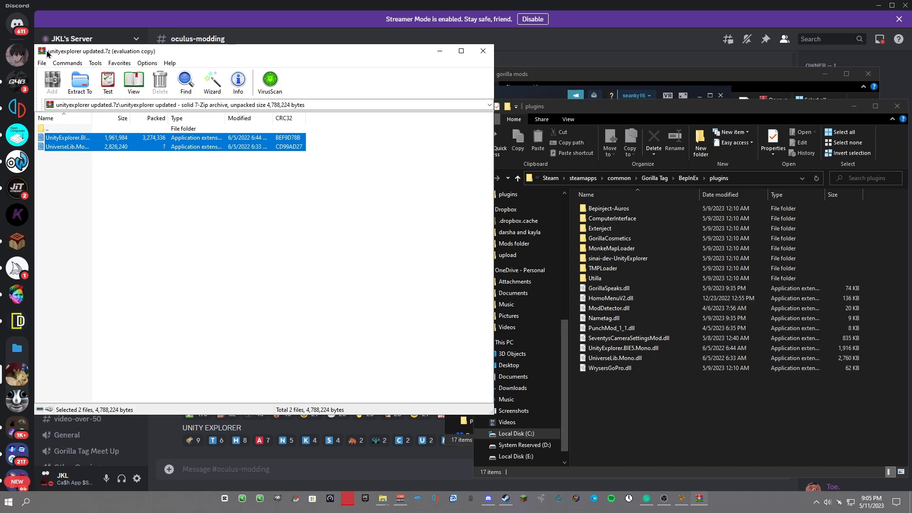
mouse_move(118, 152)
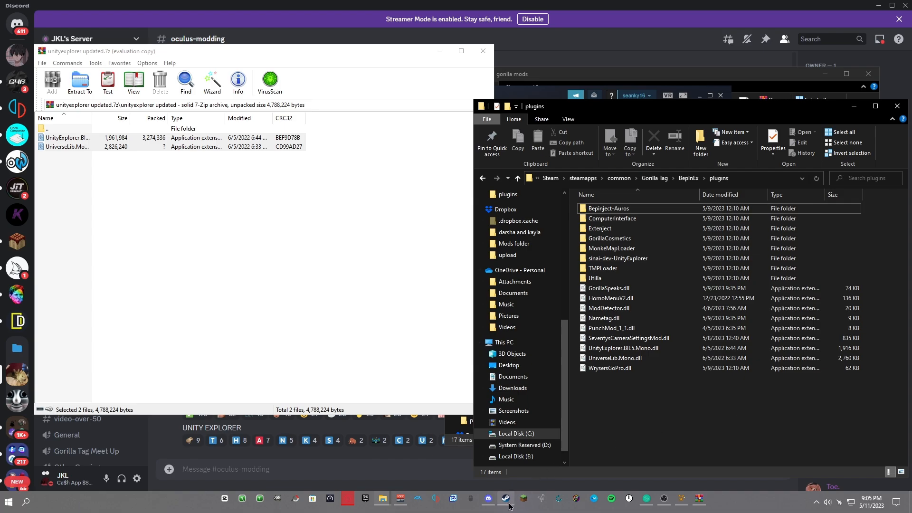
- Play Gorilla Tag from the Steam library using the Steam VR Mode launch option
left_click(505, 499)
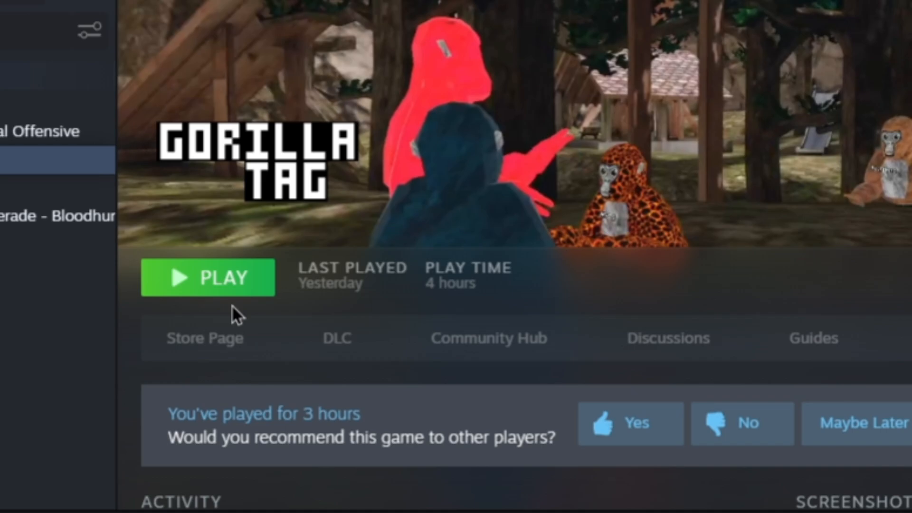
mouse_move(206, 296)
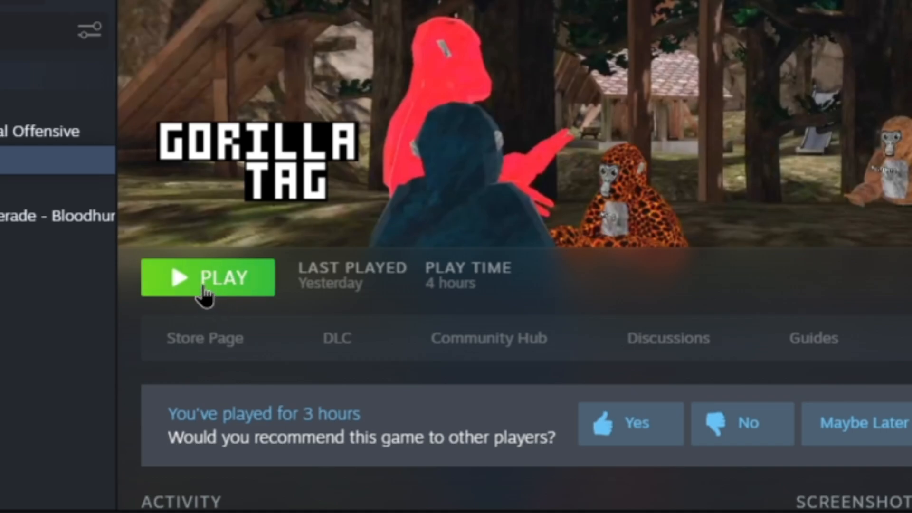
left_click(208, 278)
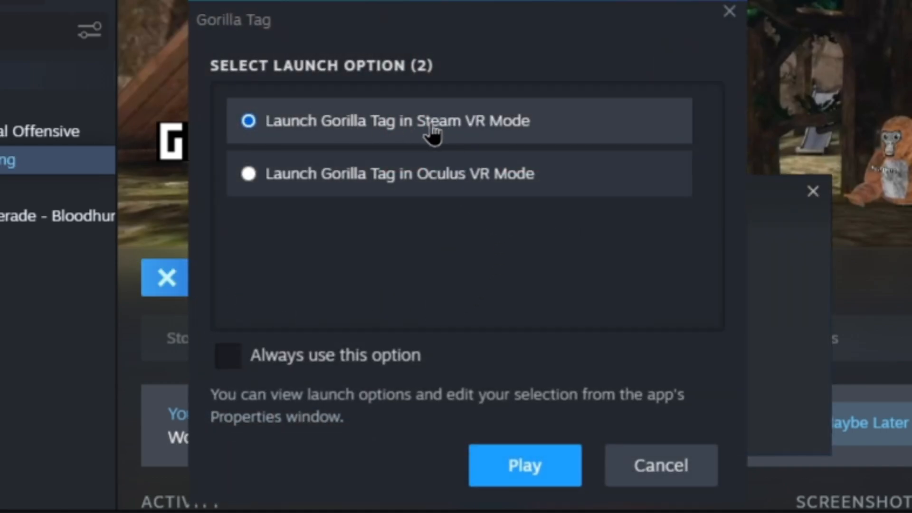
mouse_move(387, 207)
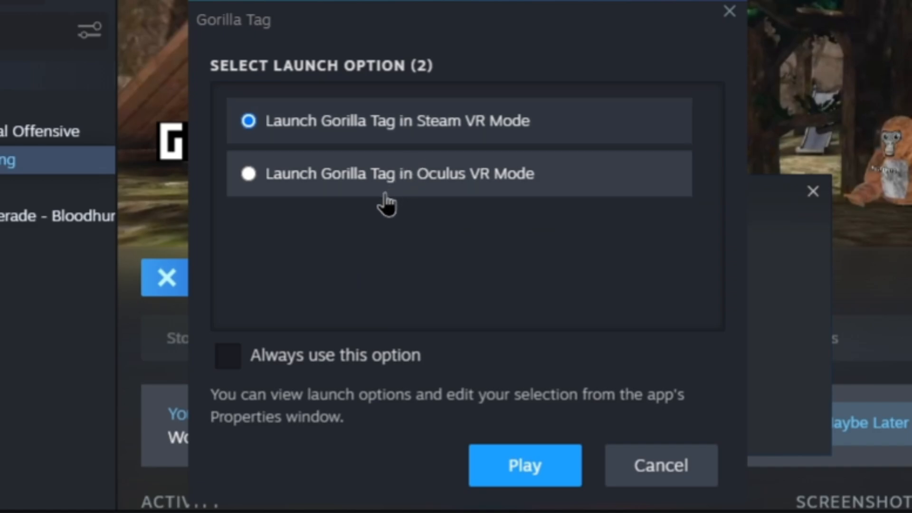
mouse_move(522, 154)
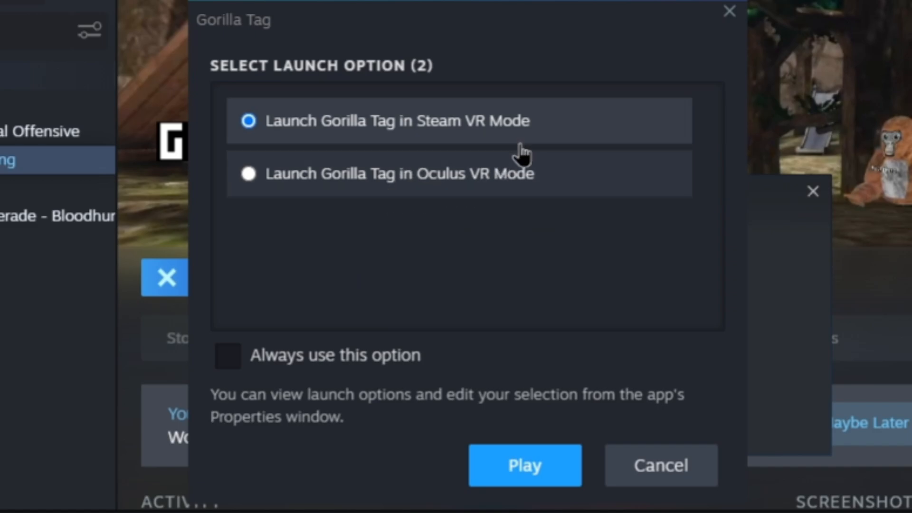
left_click(524, 465)
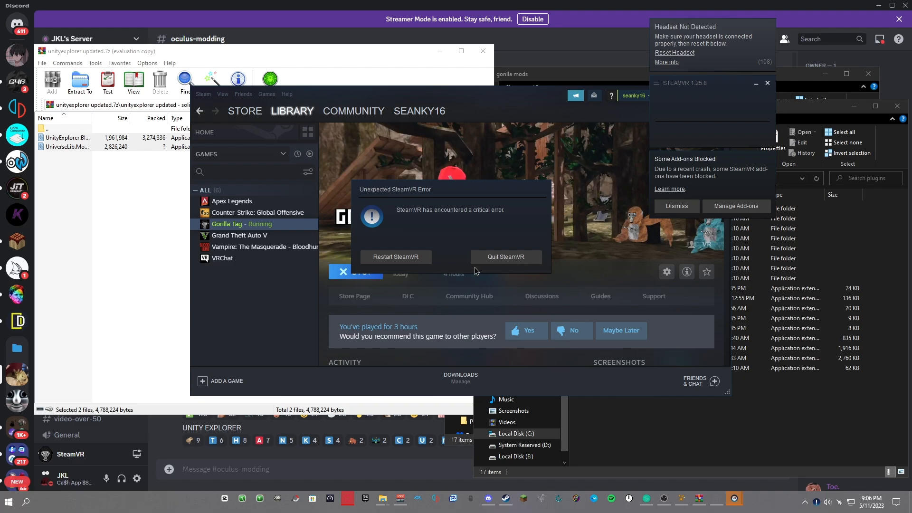
- Dismiss the SteamVR critical error and open the #mods channel in Discord
left_click(7, 501)
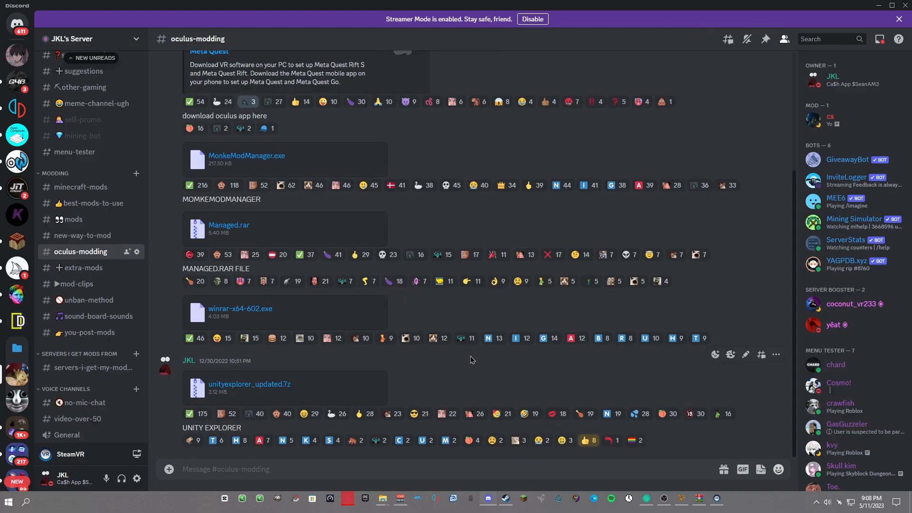
mouse_move(178, 311)
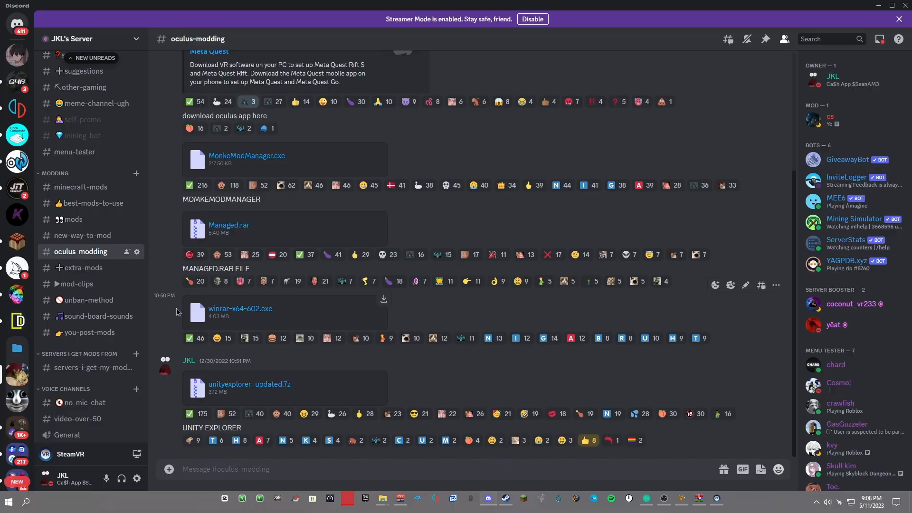
left_click(71, 219)
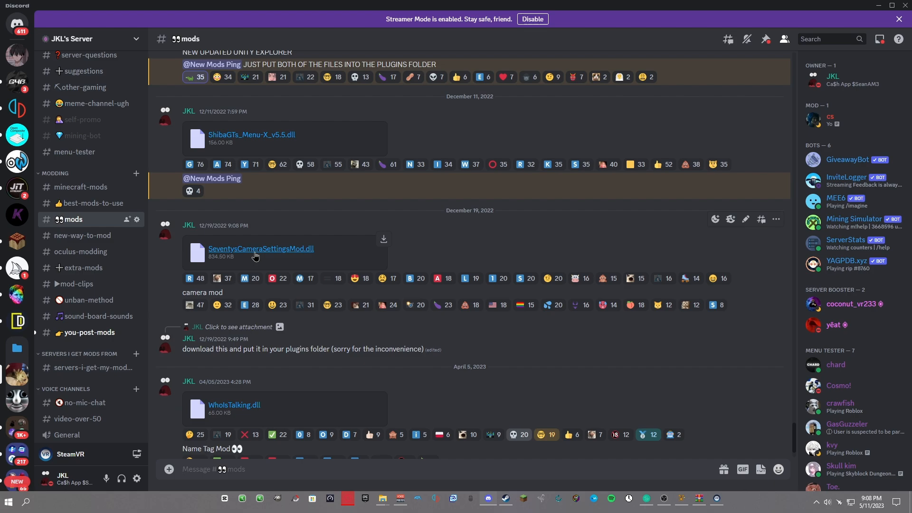
- Switch to the running game and bring up the Seventys Camera Settings overlay
left_click(504, 499)
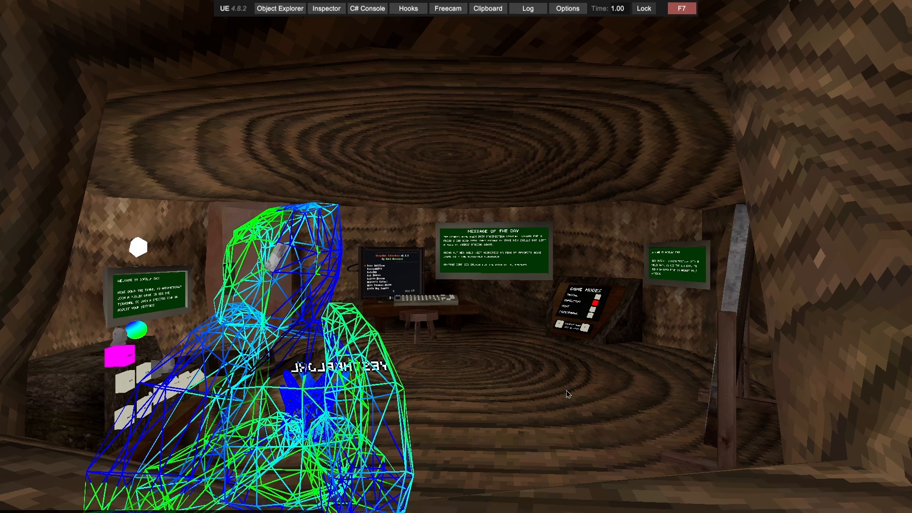
mouse_move(712, 19)
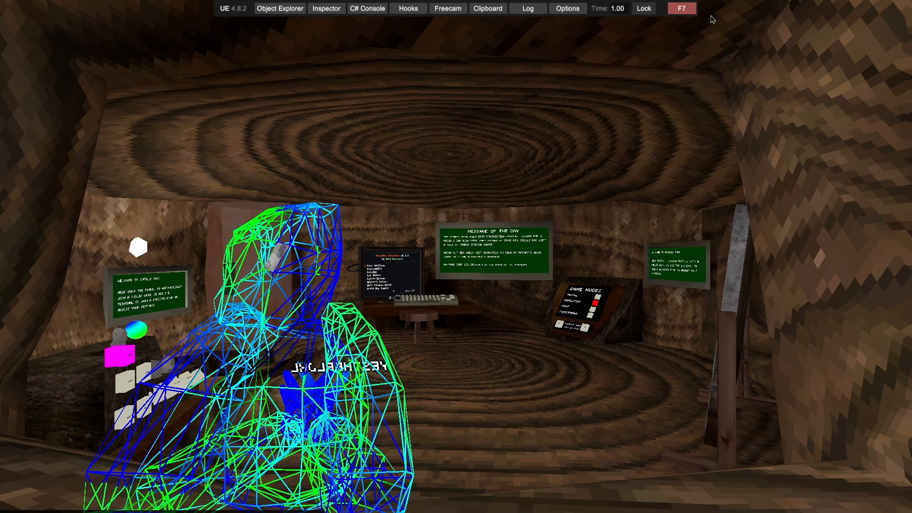
left_click(680, 9)
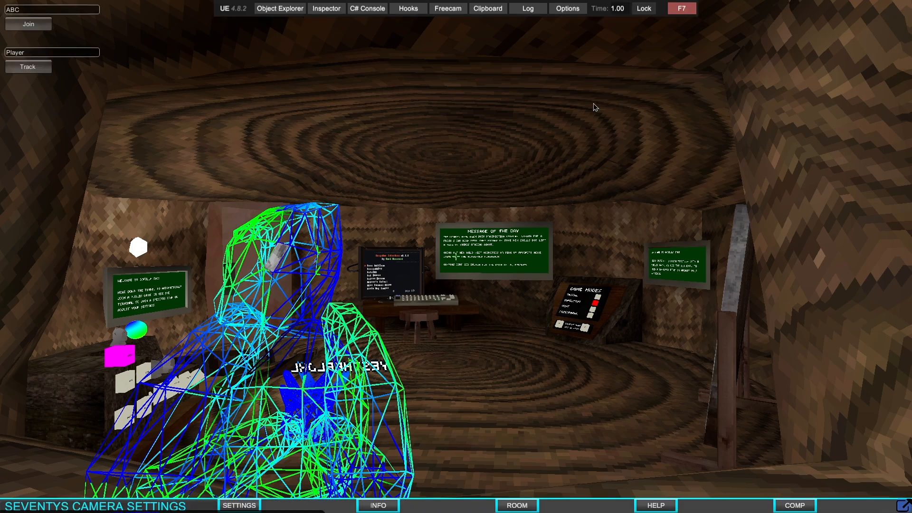
mouse_move(230, 110)
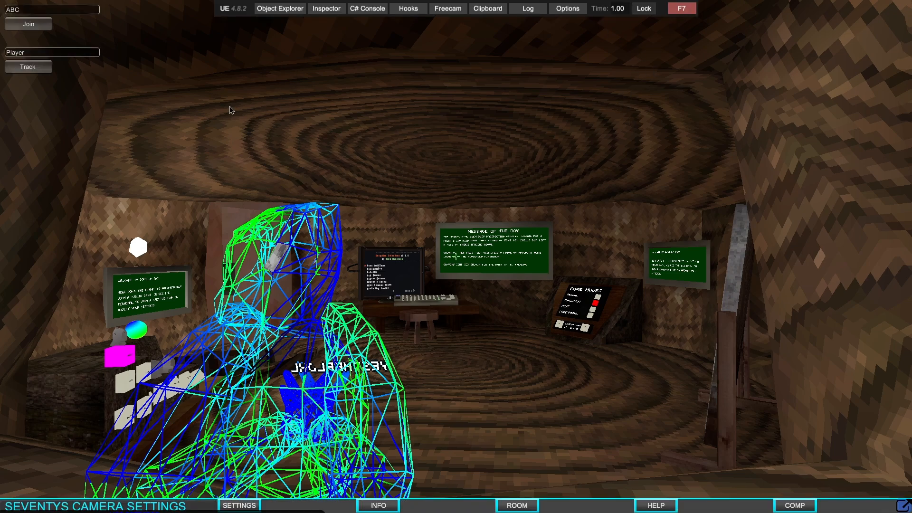
mouse_move(439, 294)
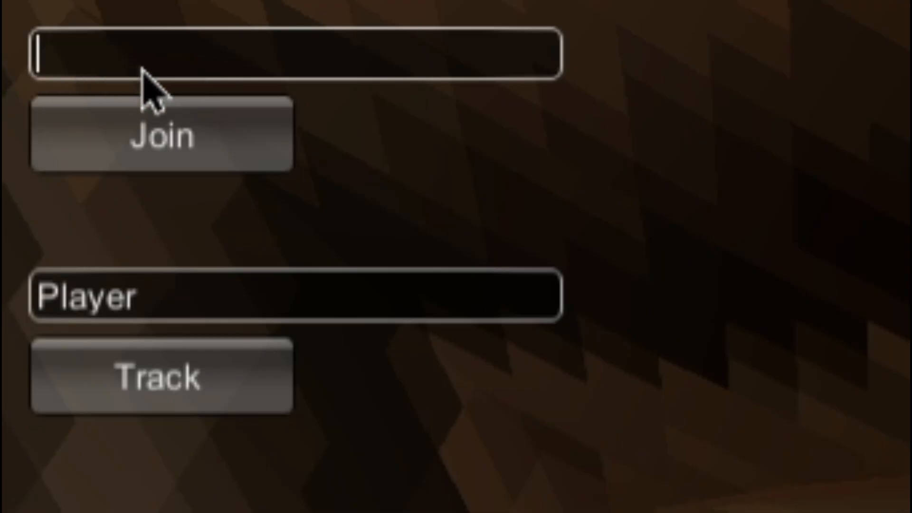
mouse_move(95, 44)
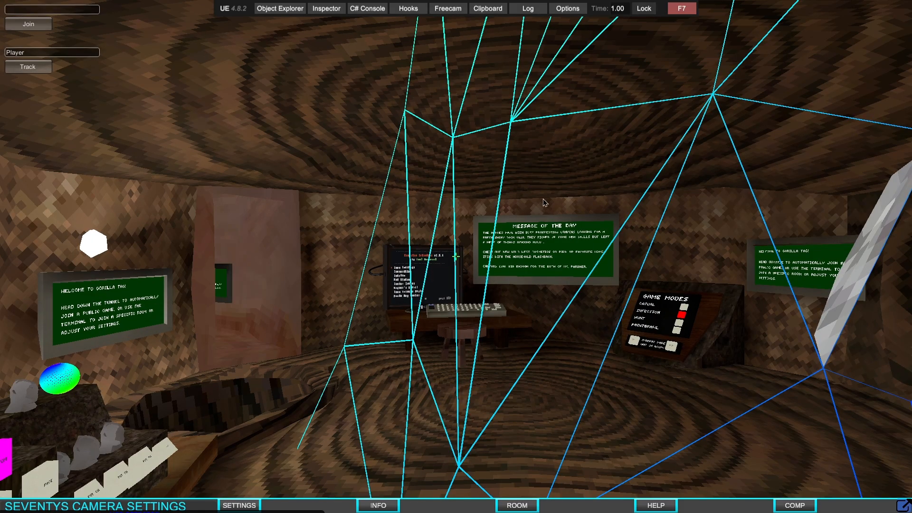
left_click(448, 9)
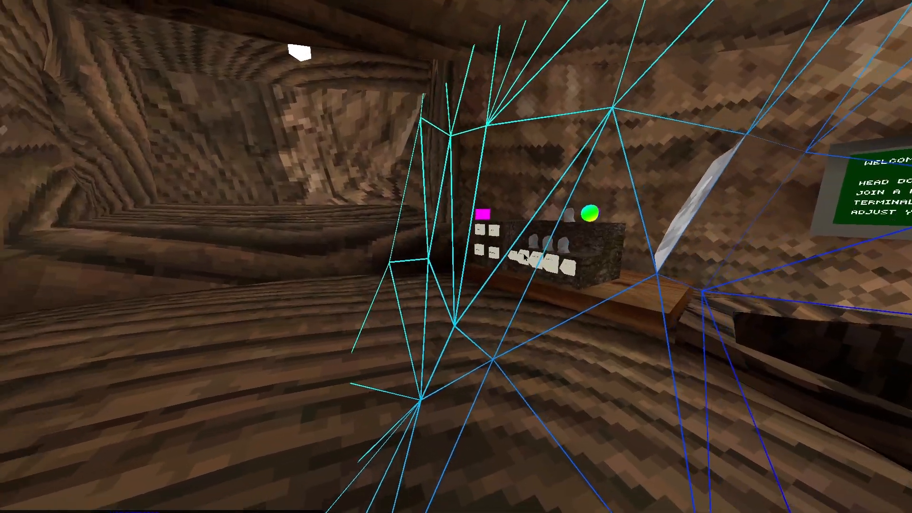
mouse_move(456, 256)
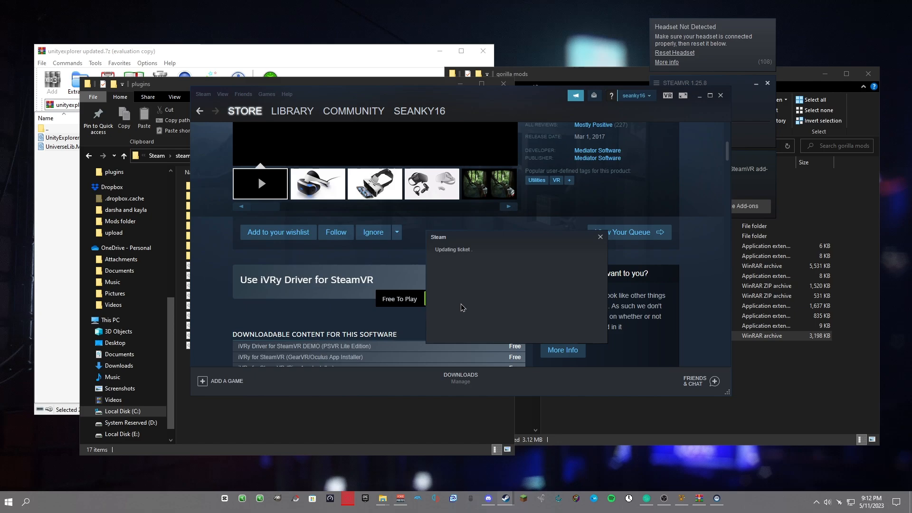
- Get the free iVRy Driver for SteamVR and confirm its installation
left_click(399, 298)
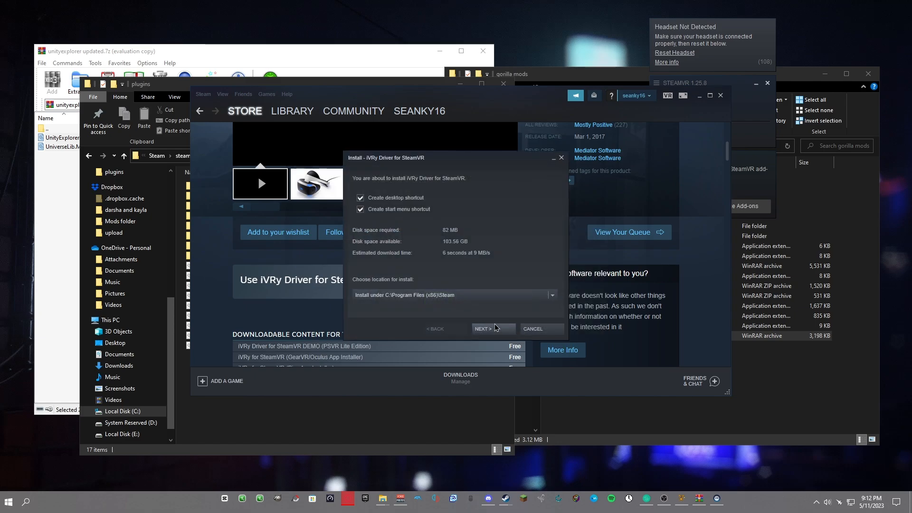
left_click(482, 328)
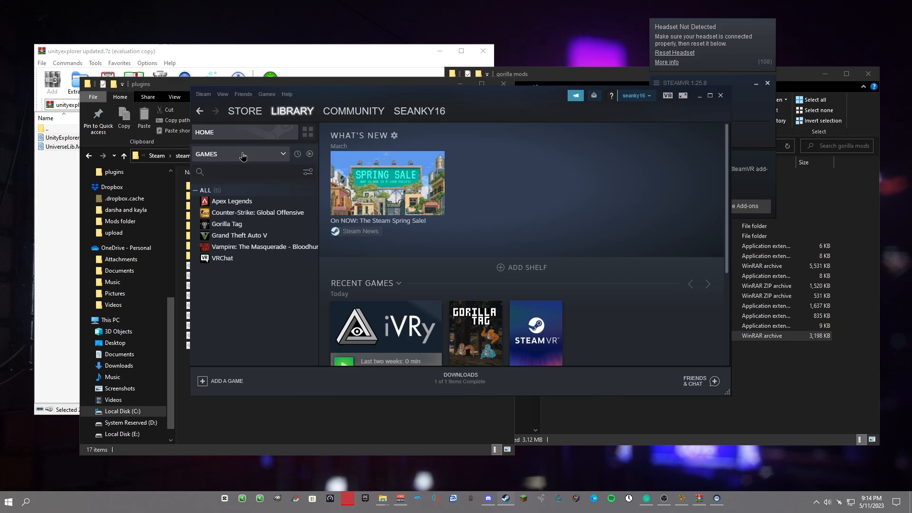
mouse_move(206, 160)
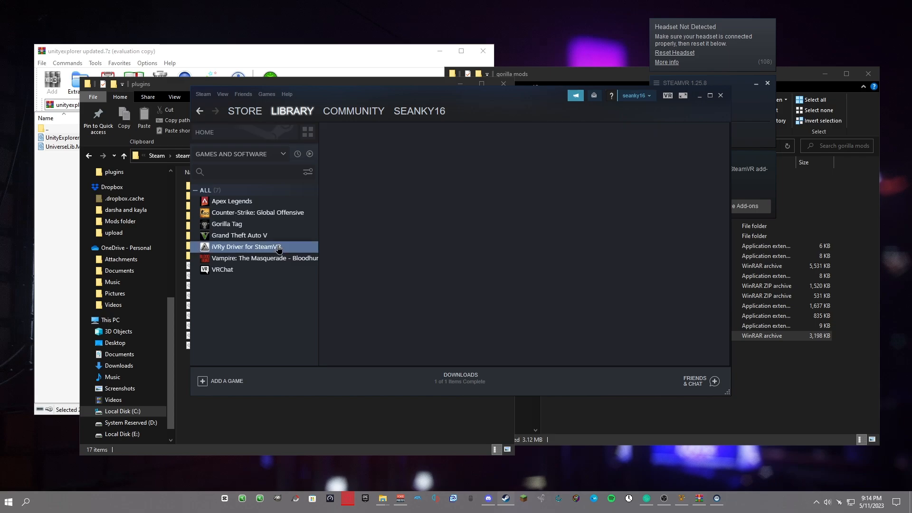
- Launch the iVRy driver and choose a Standing Only room setup
left_click(245, 247)
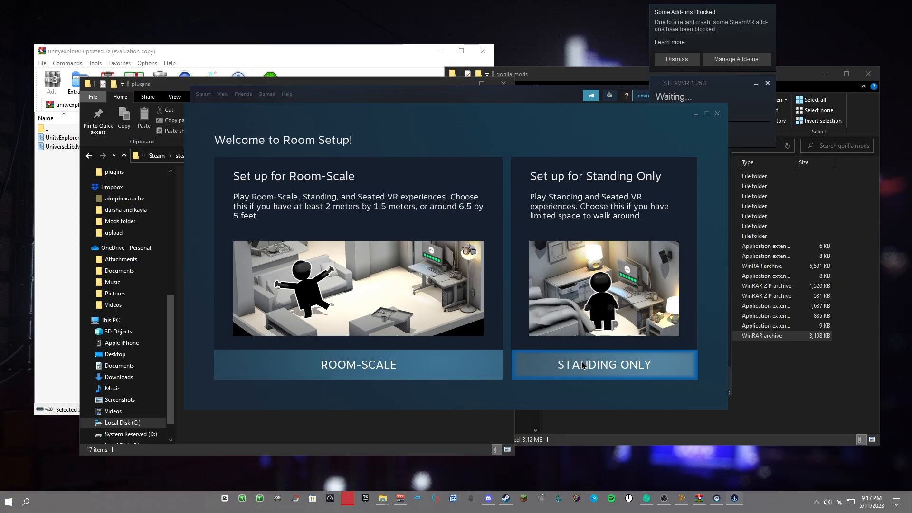
left_click(604, 364)
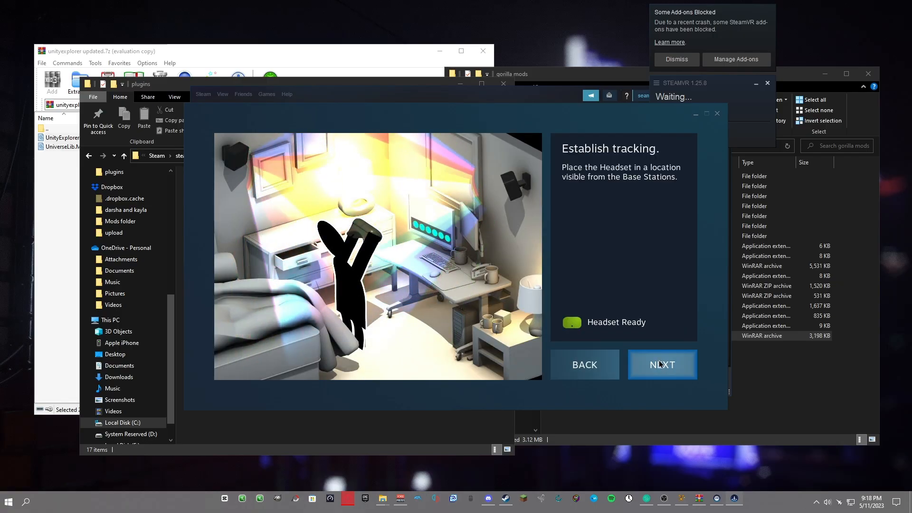
left_click(662, 364)
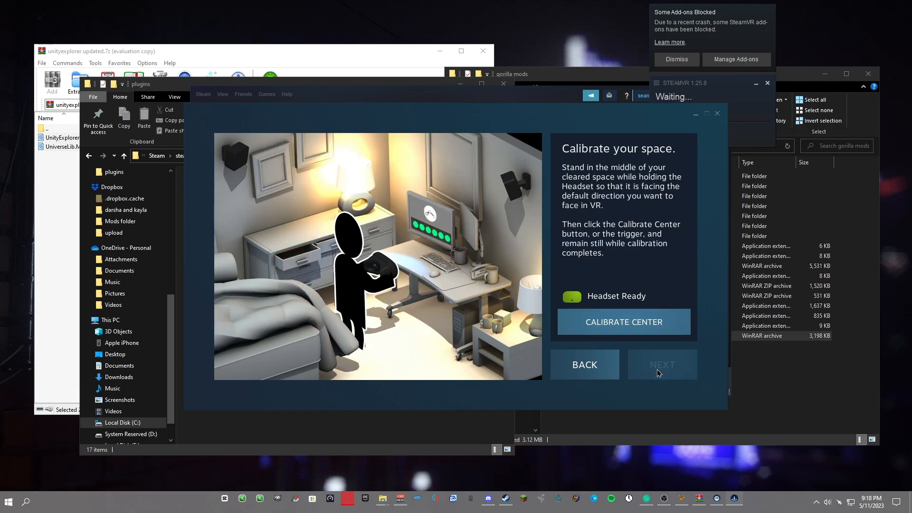
- Calibrate the play-space centre and floor height, then finish room setup
left_click(623, 322)
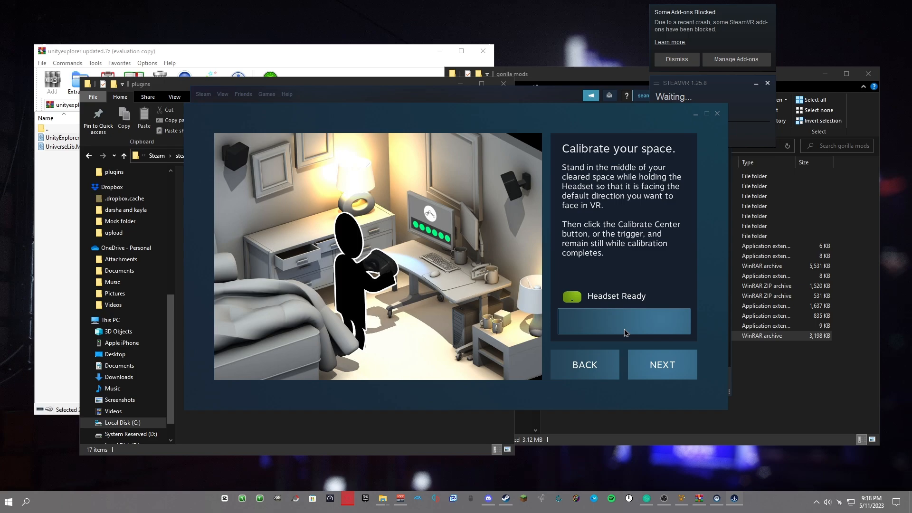
left_click(661, 365)
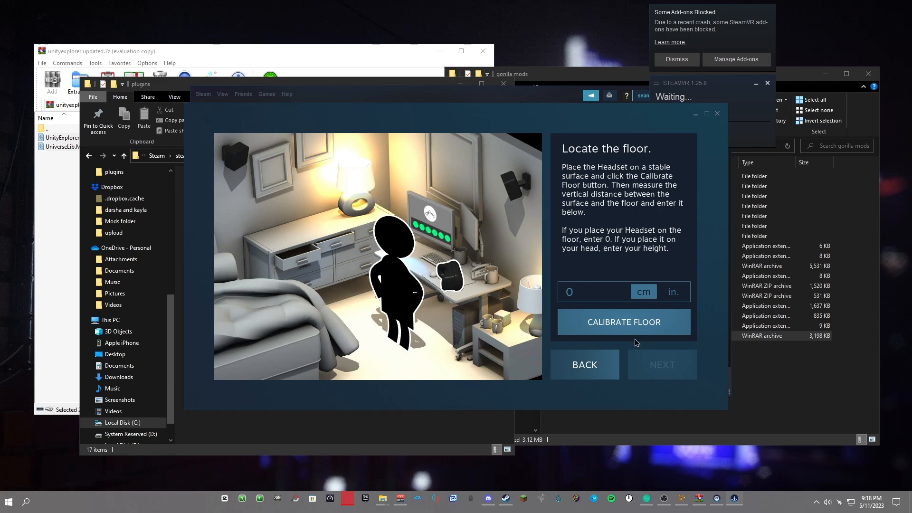
left_click(623, 322)
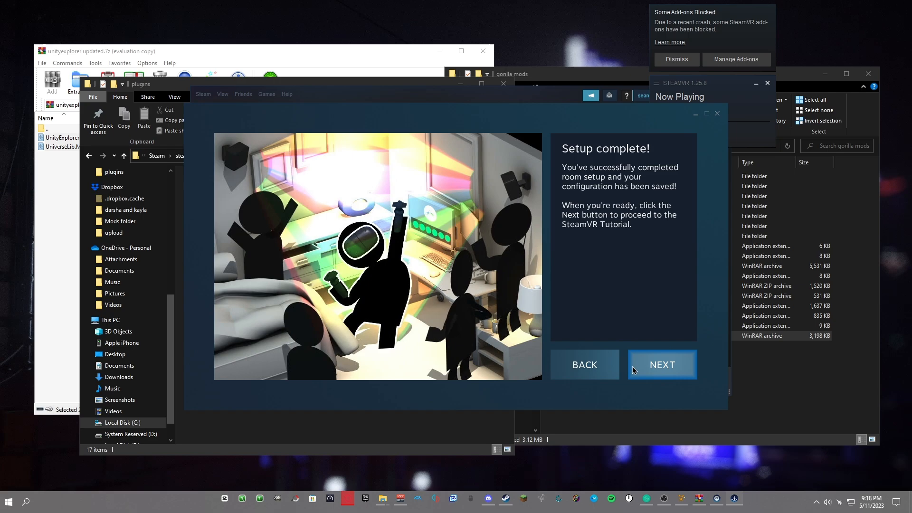
left_click(662, 365)
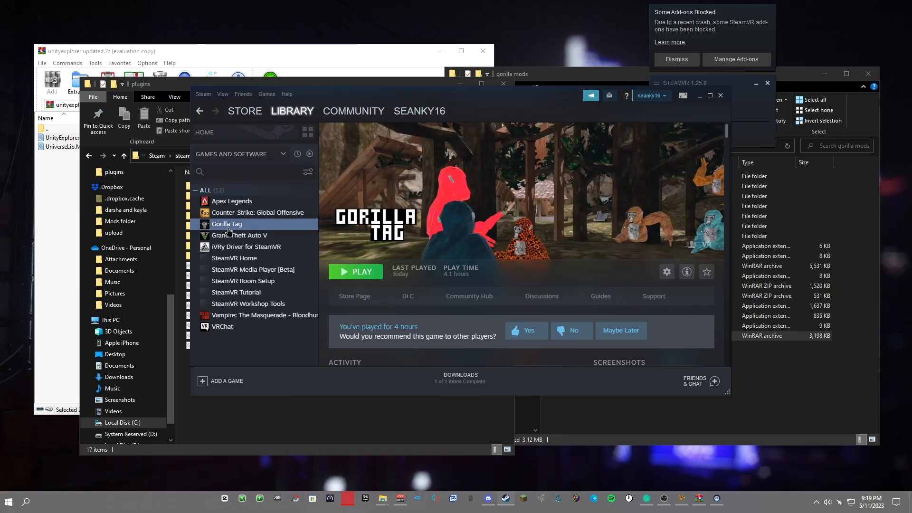
- Launch Gorilla Tag from the Steam library so it shows as running
left_click(354, 271)
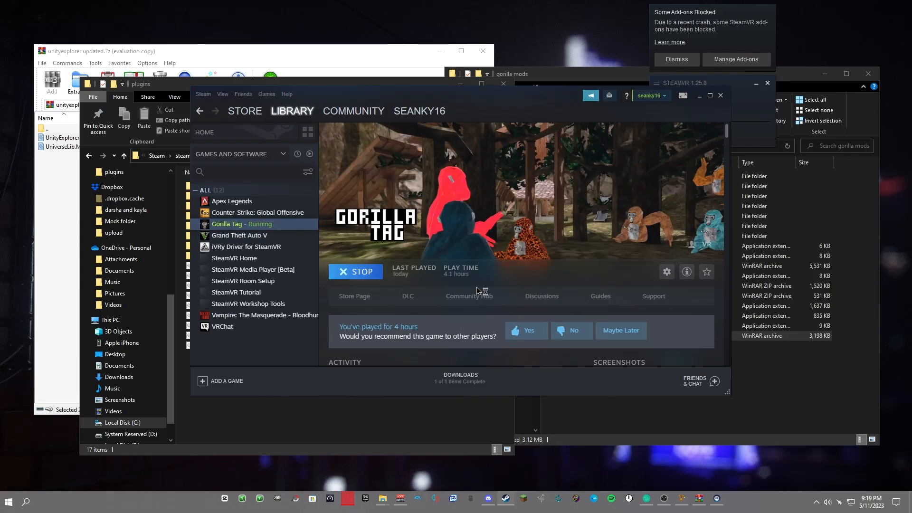